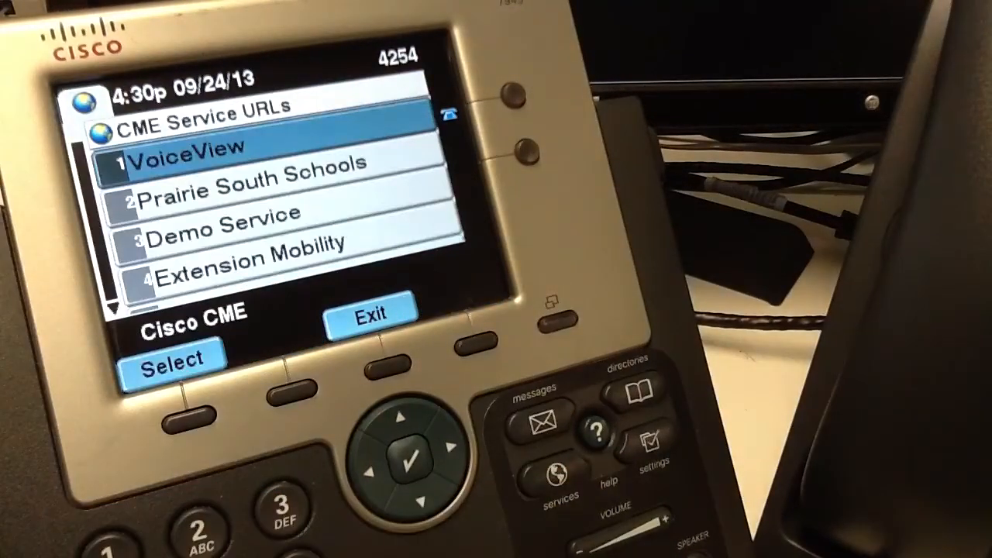
pyautogui.click(416, 495)
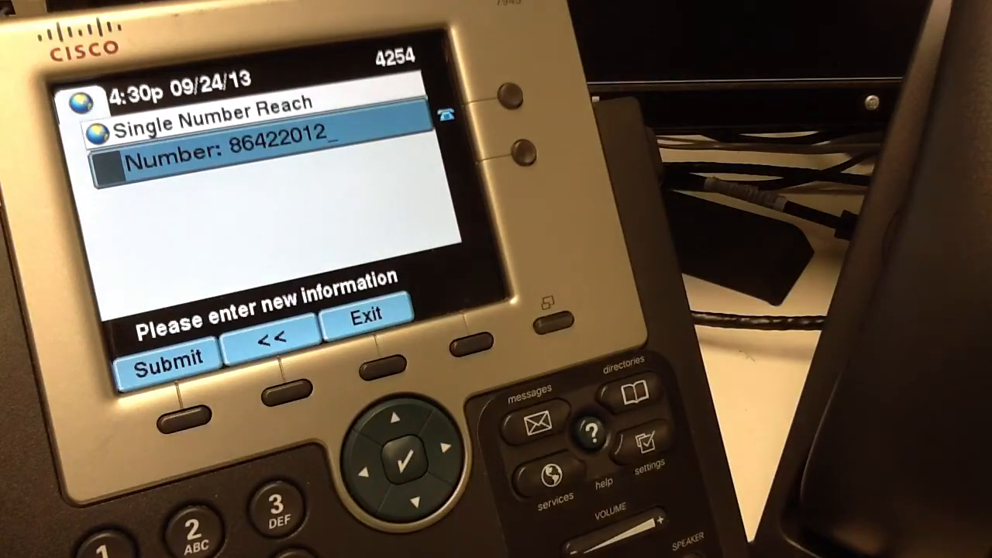
pyautogui.click(388, 365)
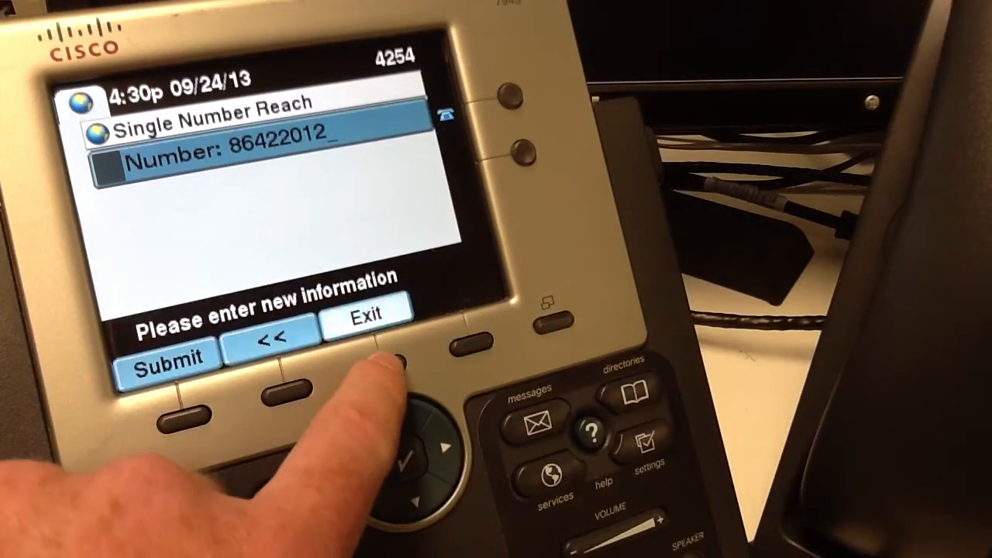